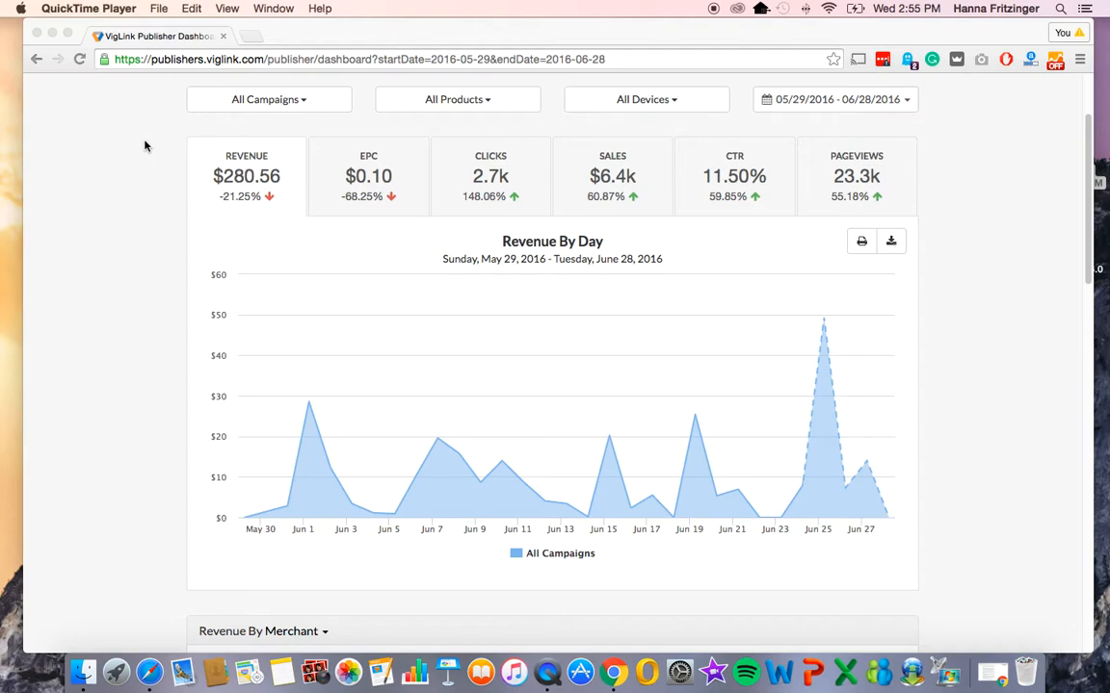
{"action": "mouse_move", "coordinate": [399, 205]}
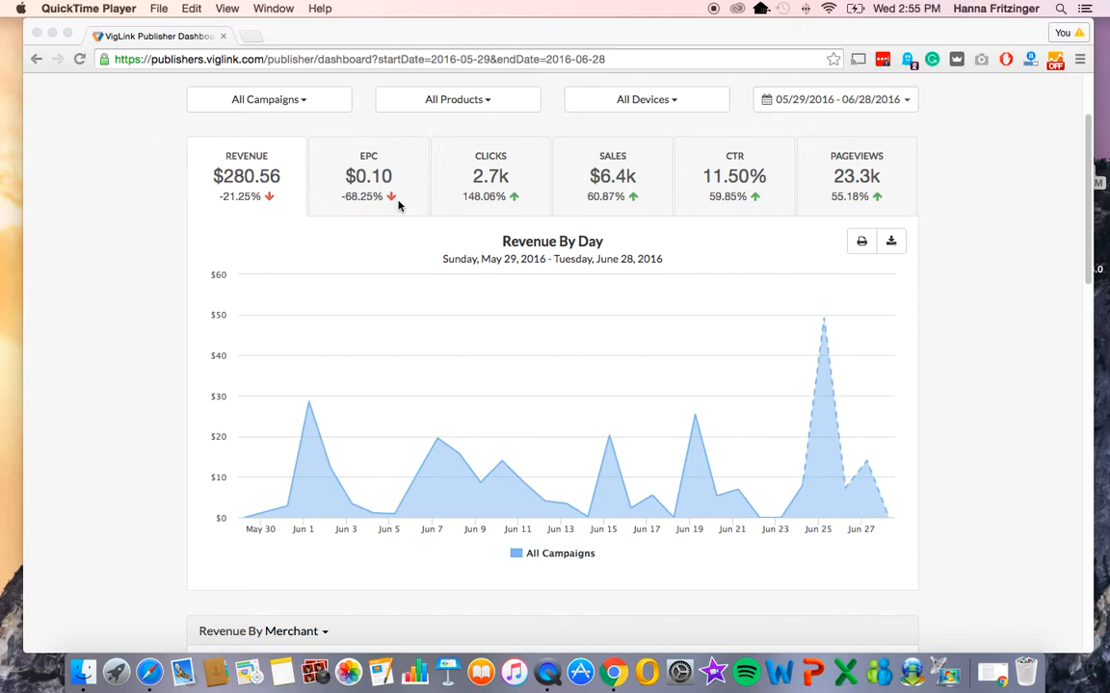
{"action": "mouse_move", "coordinate": [606, 124]}
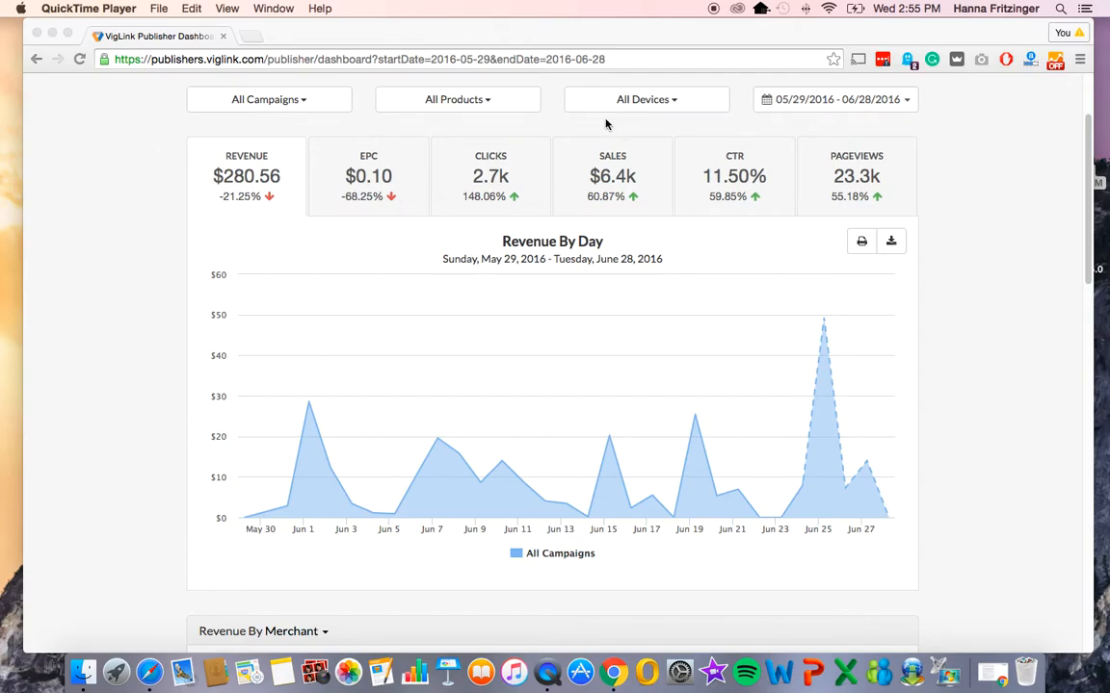
Step: Browse the date range presets and set the dashboard back to the last 30 days
{"action": "scroll", "scroll_direction": "down", "scroll_amount": 3}
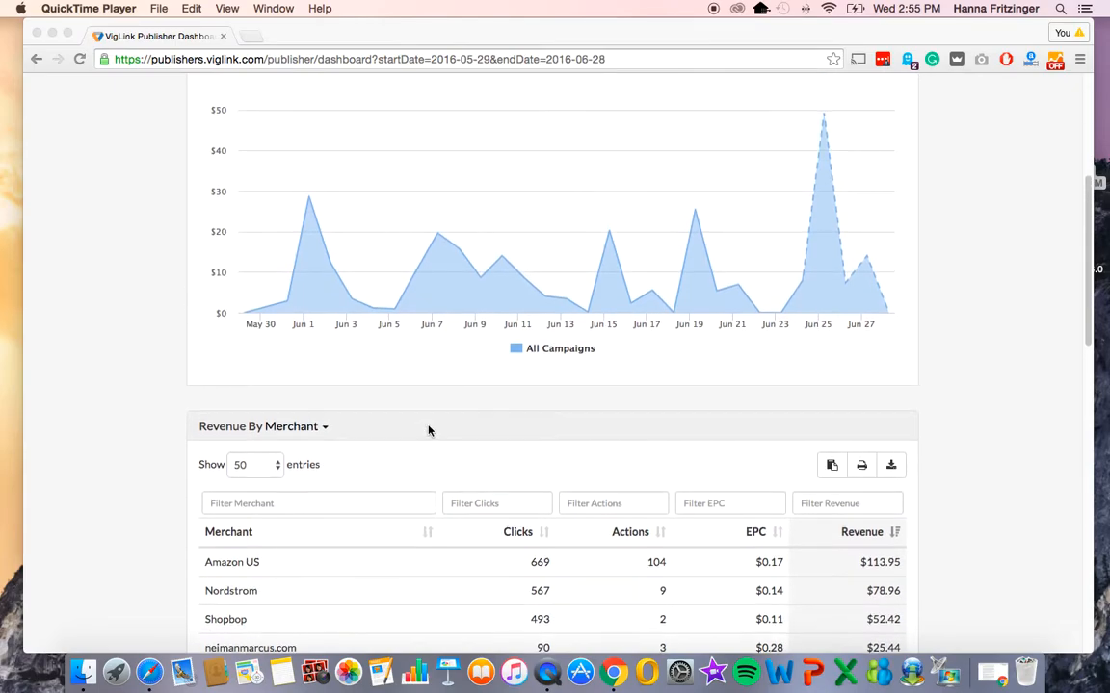
{"action": "scroll", "scroll_direction": "up", "scroll_amount": 3}
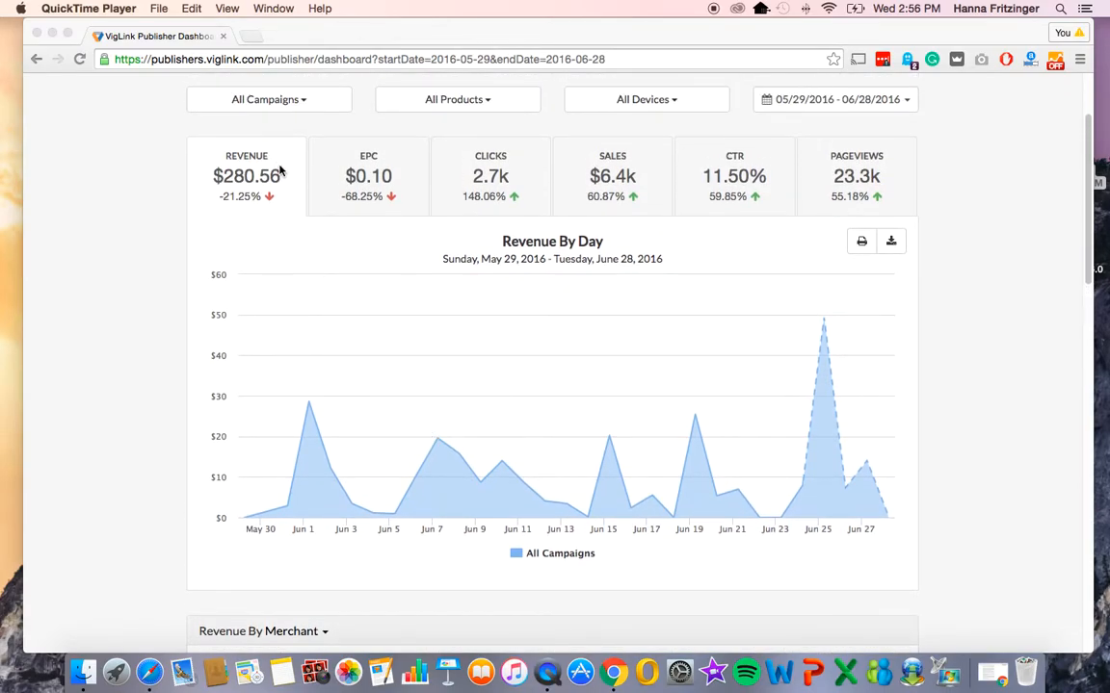
{"action": "mouse_move", "coordinate": [350, 225]}
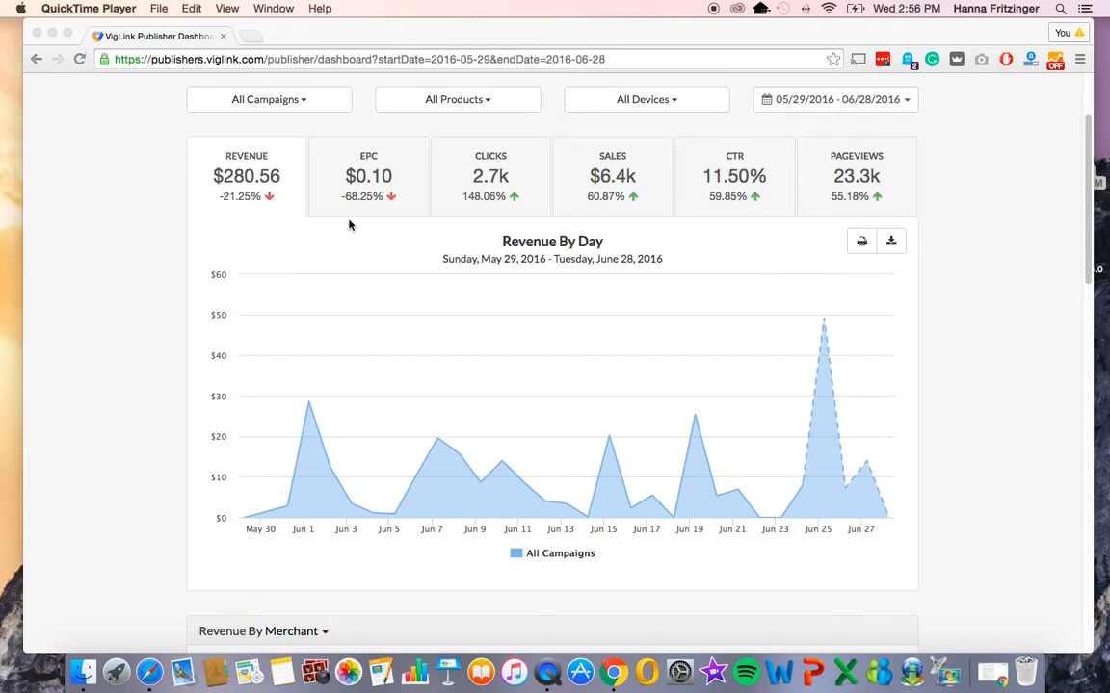
{"action": "mouse_move", "coordinate": [529, 207]}
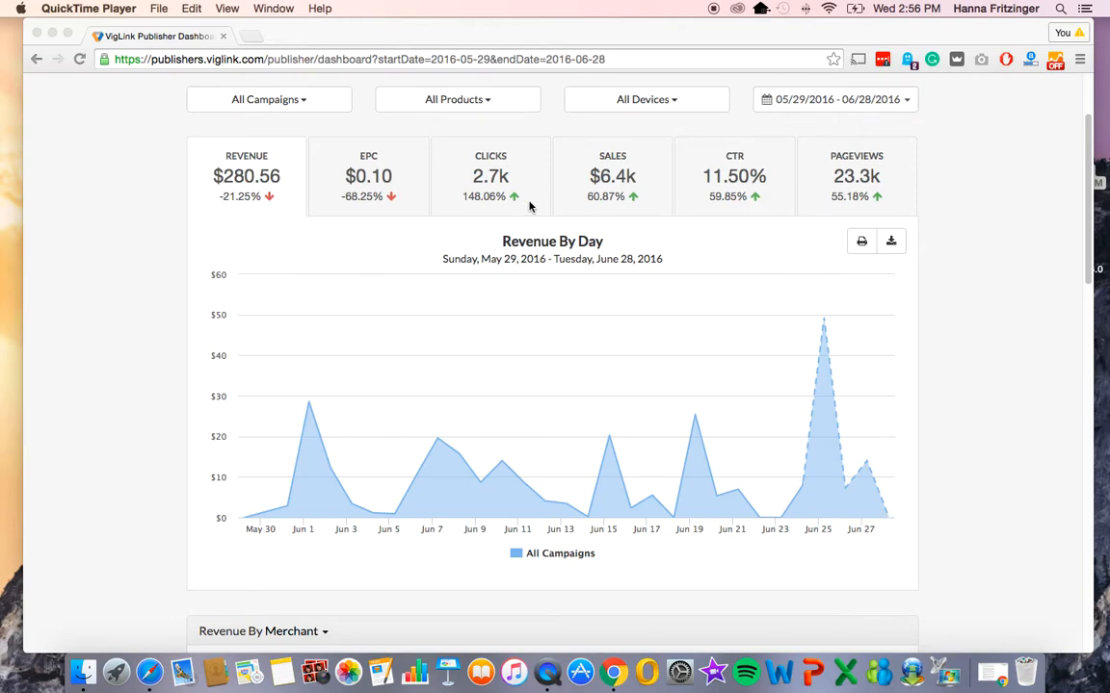
{"action": "mouse_move", "coordinate": [405, 208]}
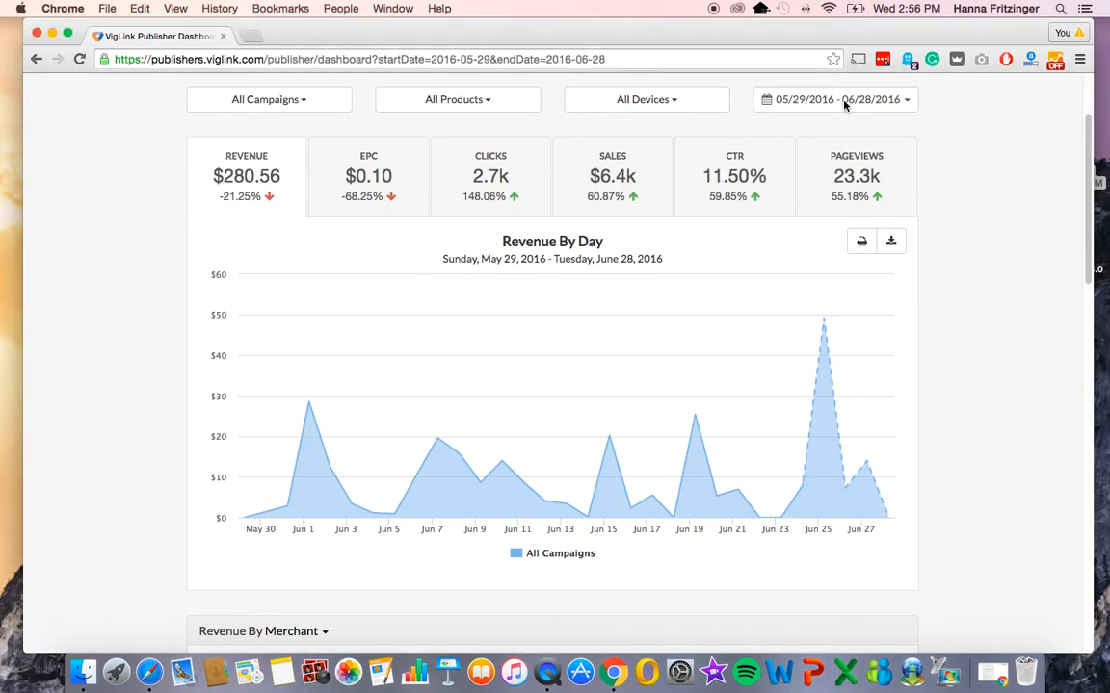
{"action": "left_click", "coordinate": [834, 99]}
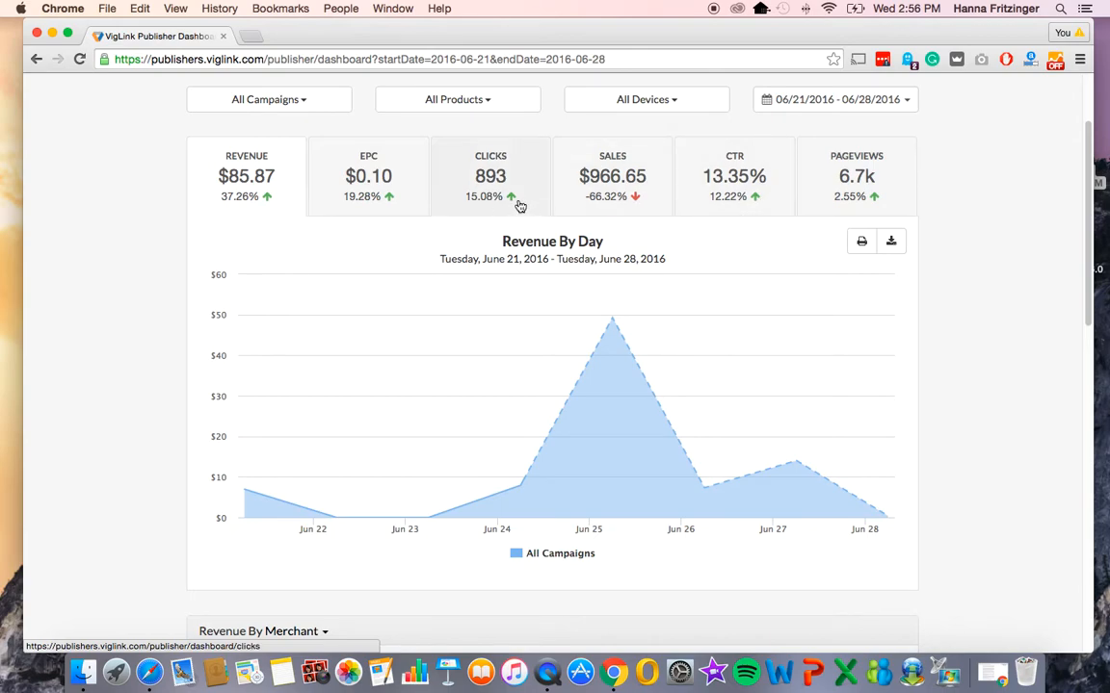
{"action": "mouse_move", "coordinate": [605, 160]}
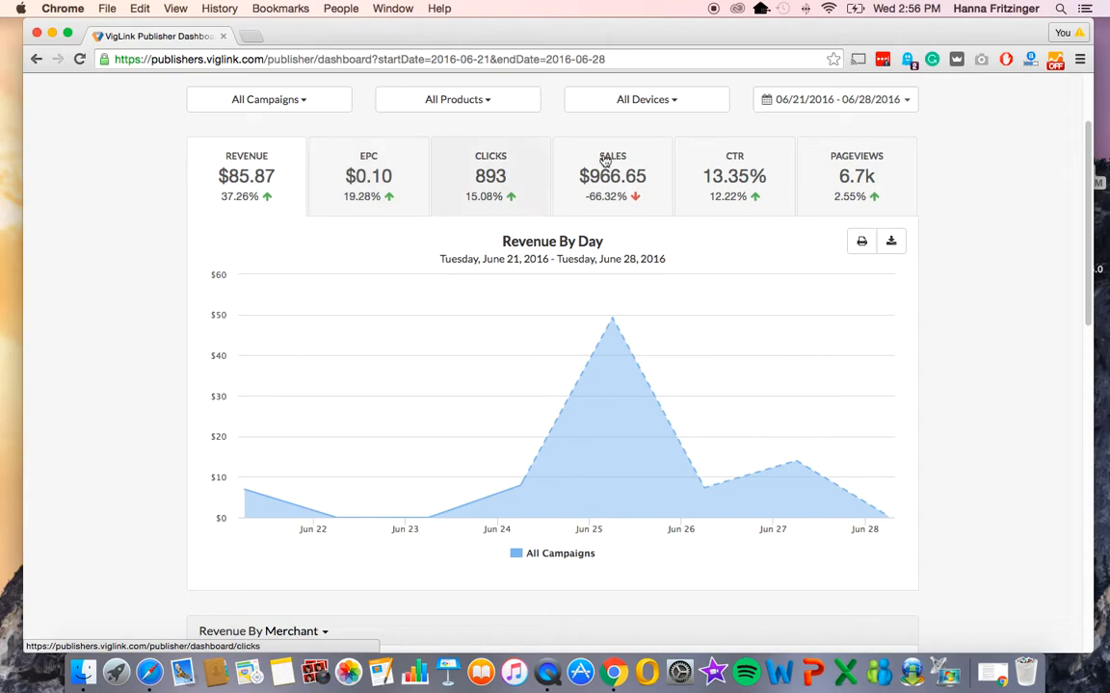
{"action": "left_click", "coordinate": [834, 100]}
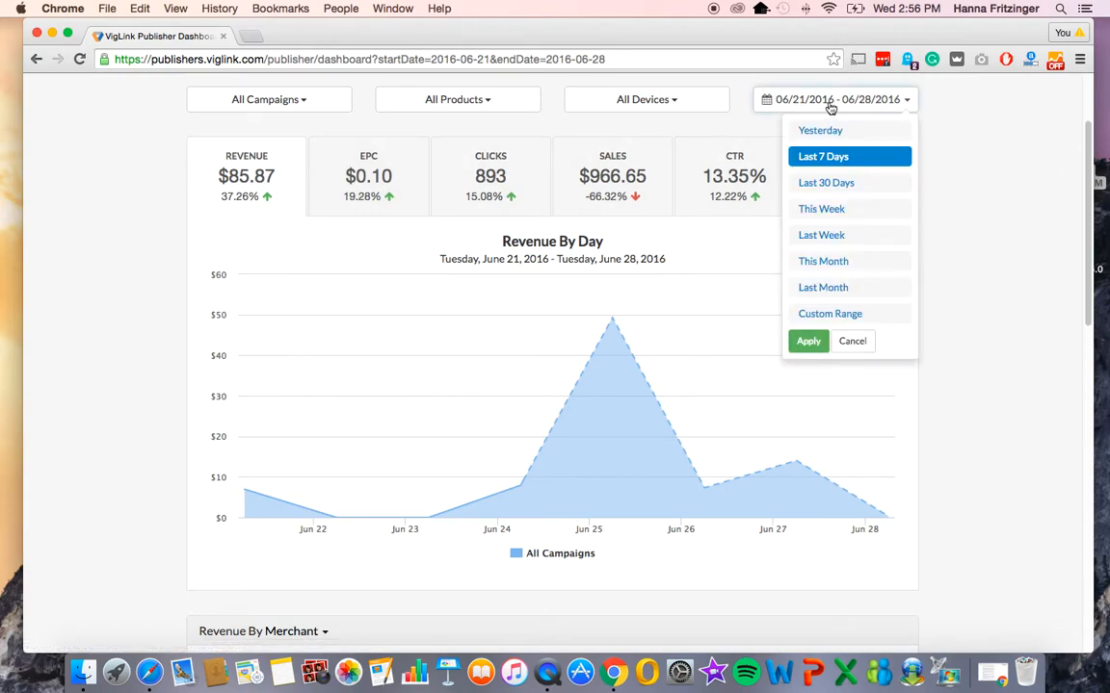
{"action": "mouse_move", "coordinate": [886, 113]}
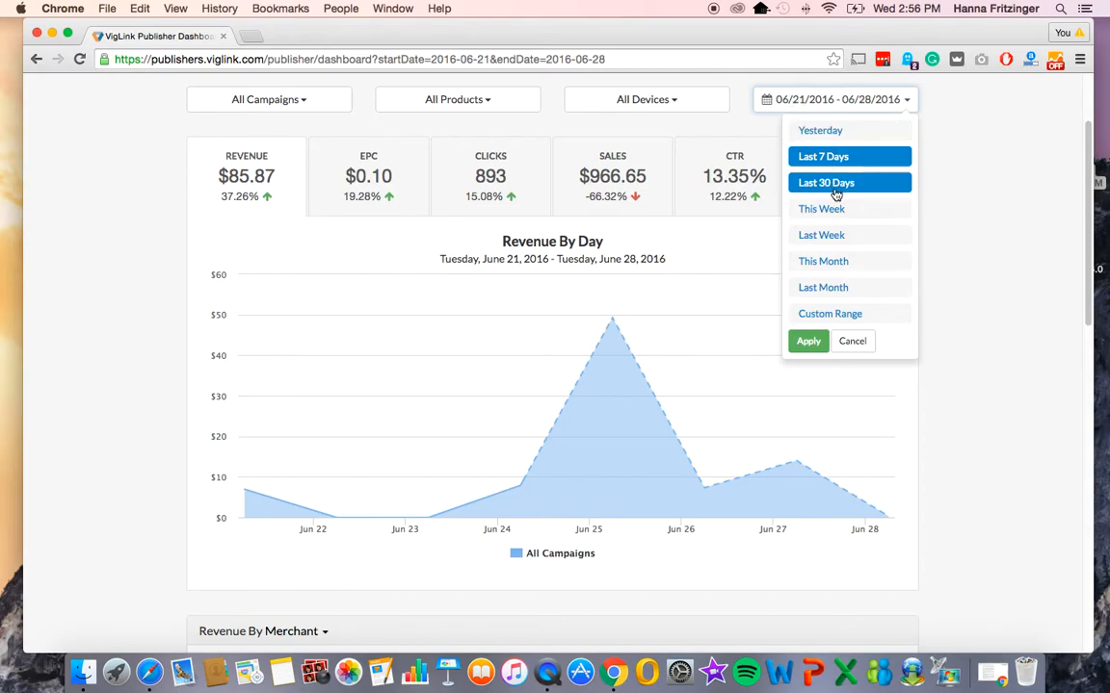
{"action": "mouse_move", "coordinate": [829, 313]}
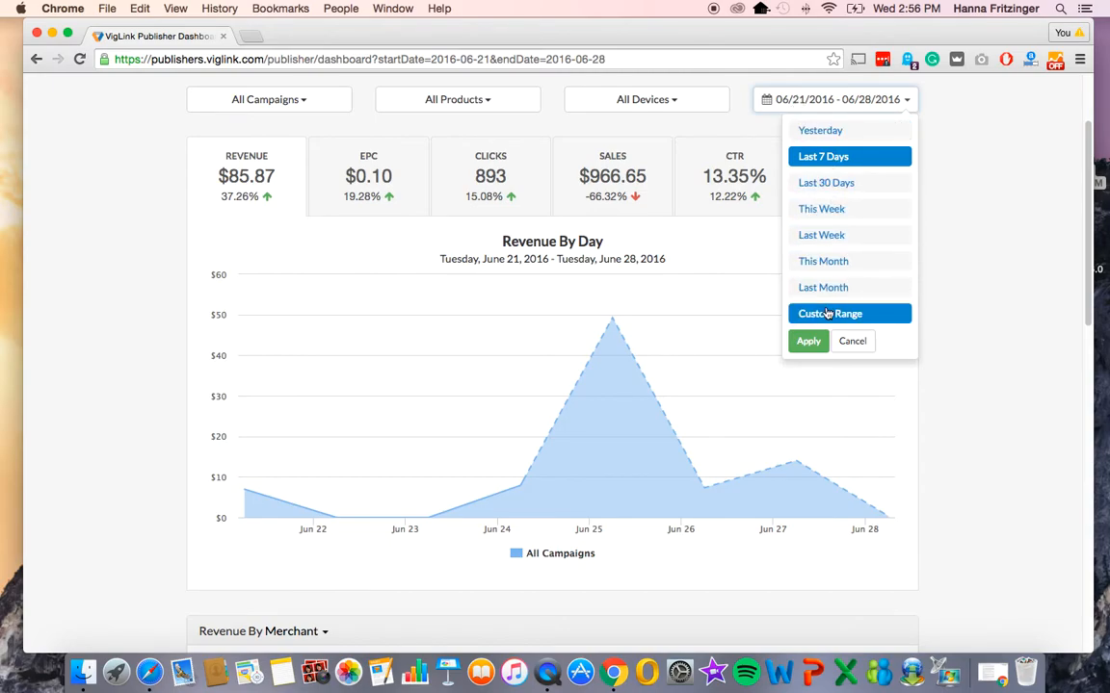
{"action": "left_click", "coordinate": [829, 314]}
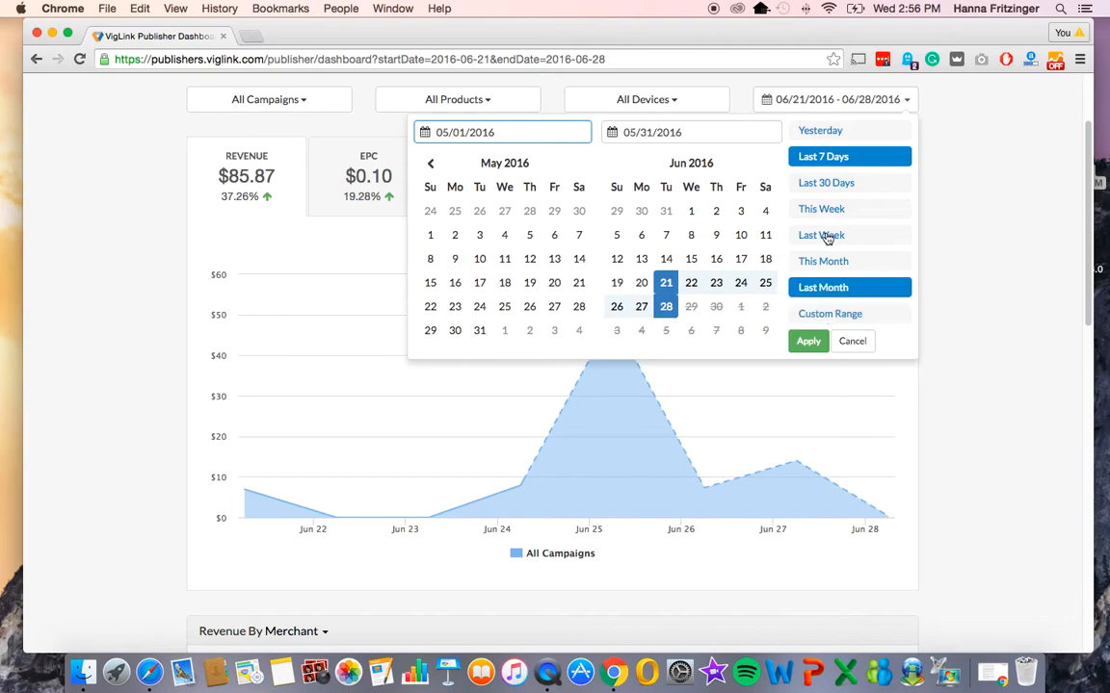
{"action": "left_click", "coordinate": [807, 341]}
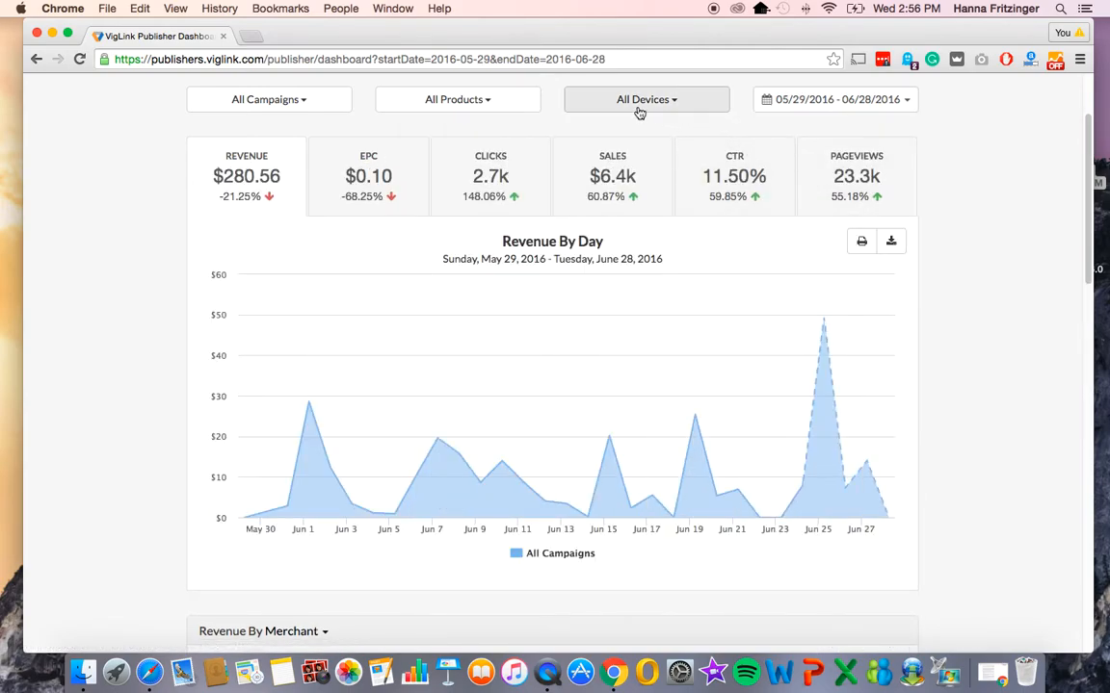
Step: Briefly filter the stats to mobile devices, then return to All Devices and view the merchant table
{"action": "left_click", "coordinate": [646, 99]}
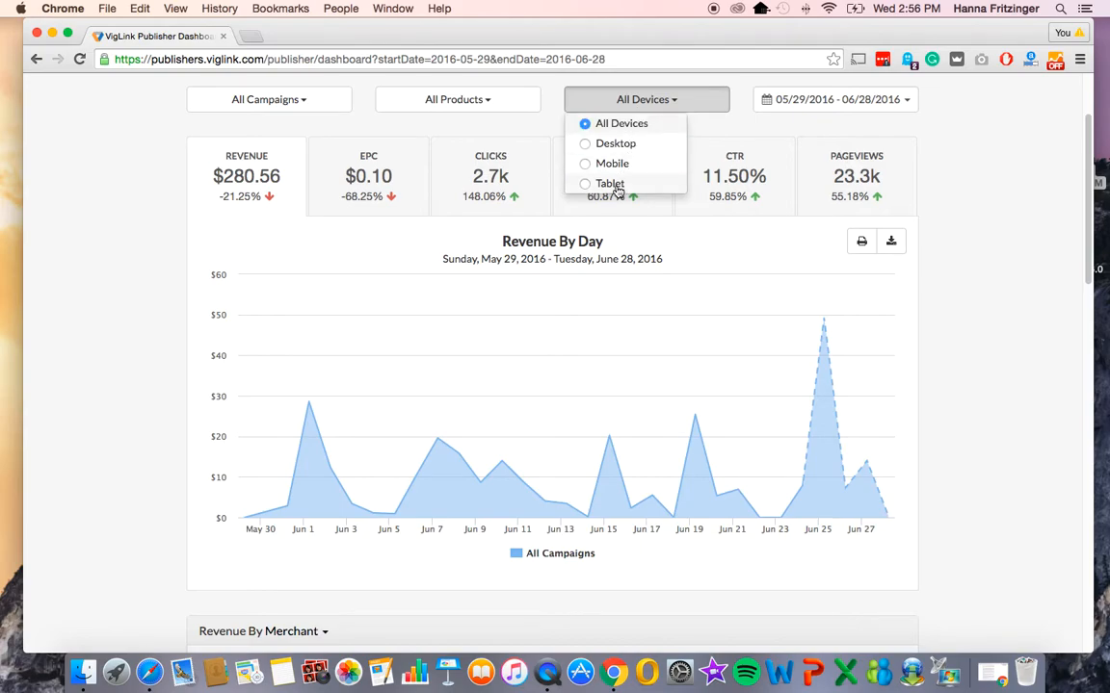
{"action": "mouse_move", "coordinate": [615, 142]}
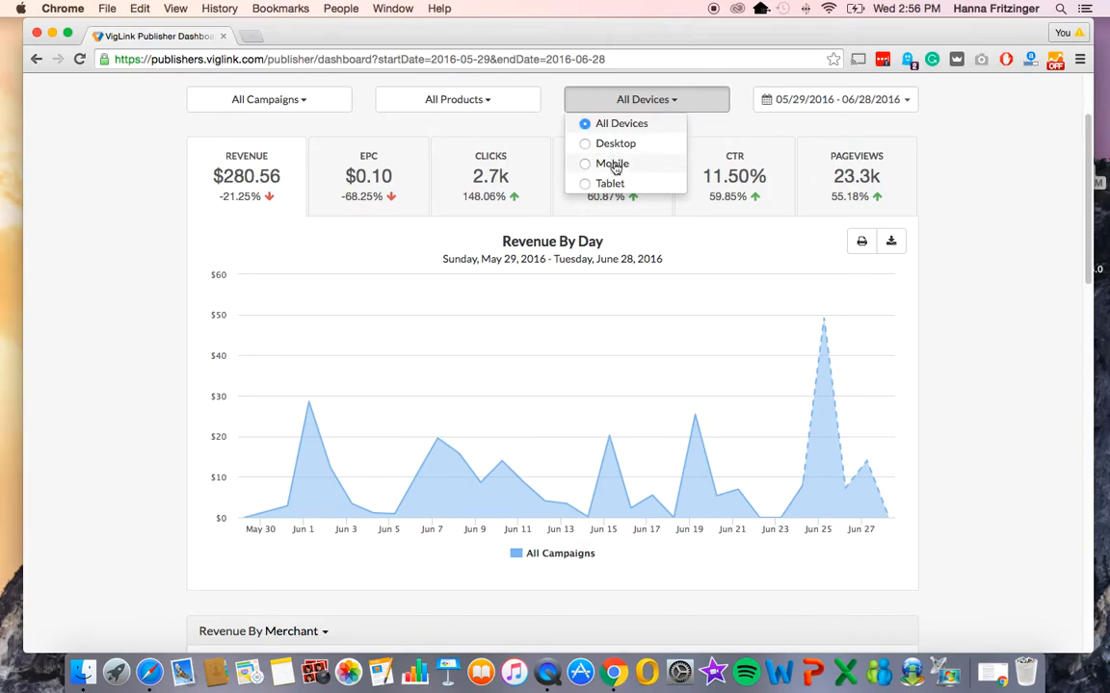
{"action": "left_click", "coordinate": [612, 163]}
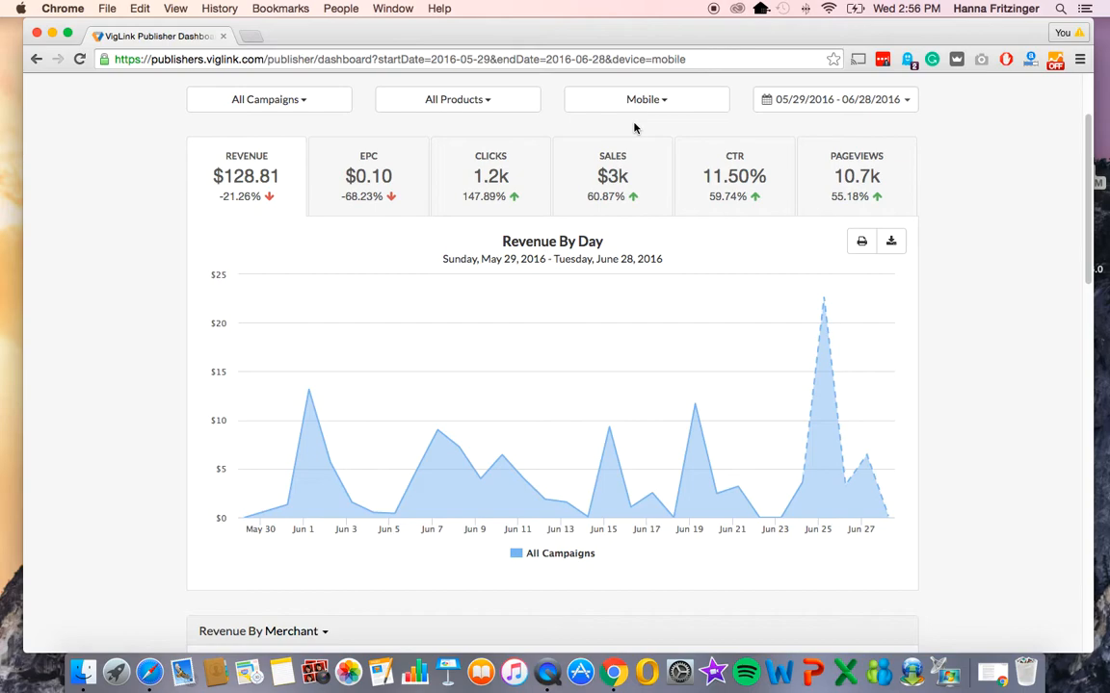
{"action": "mouse_move", "coordinate": [637, 123]}
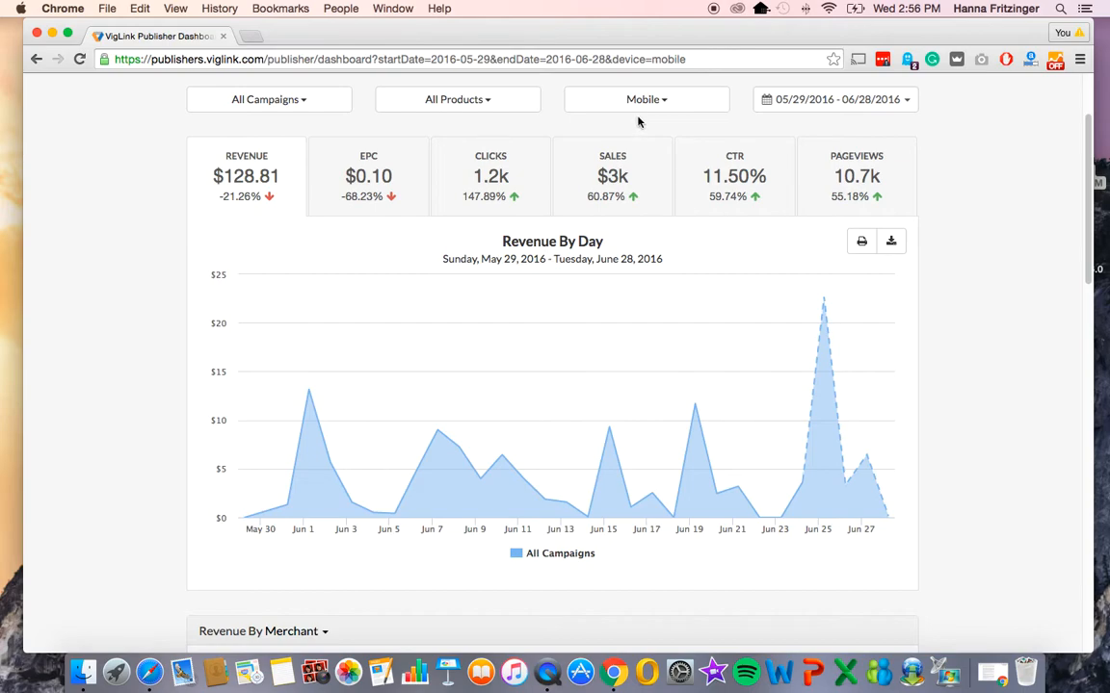
{"action": "left_click", "coordinate": [646, 99]}
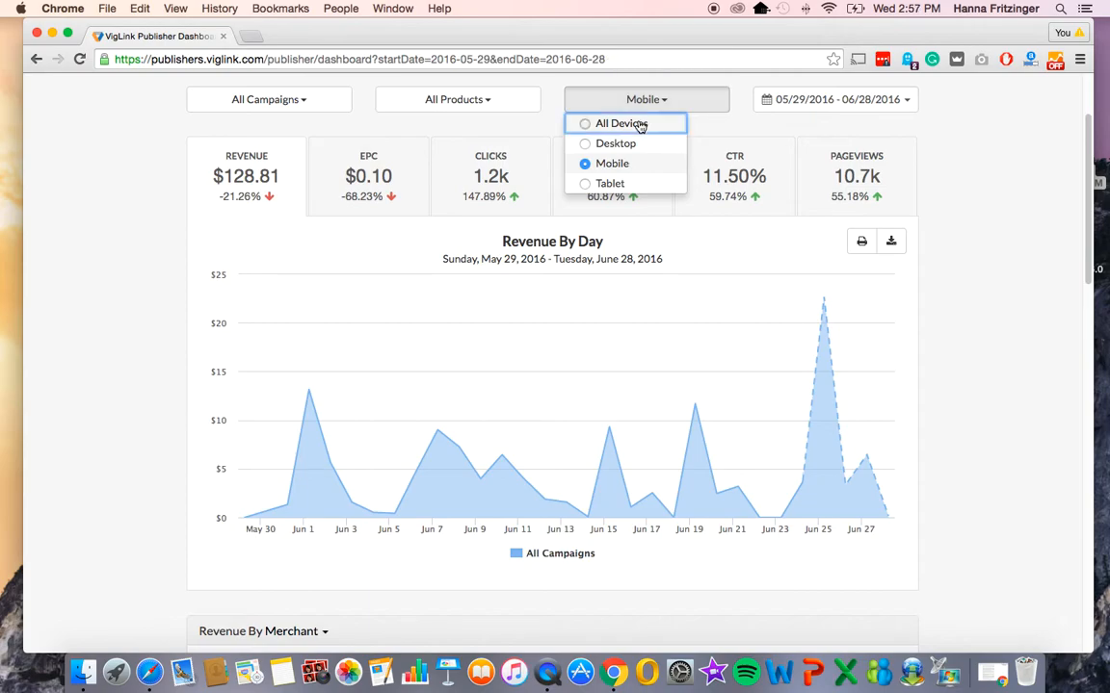
{"action": "left_click", "coordinate": [620, 124]}
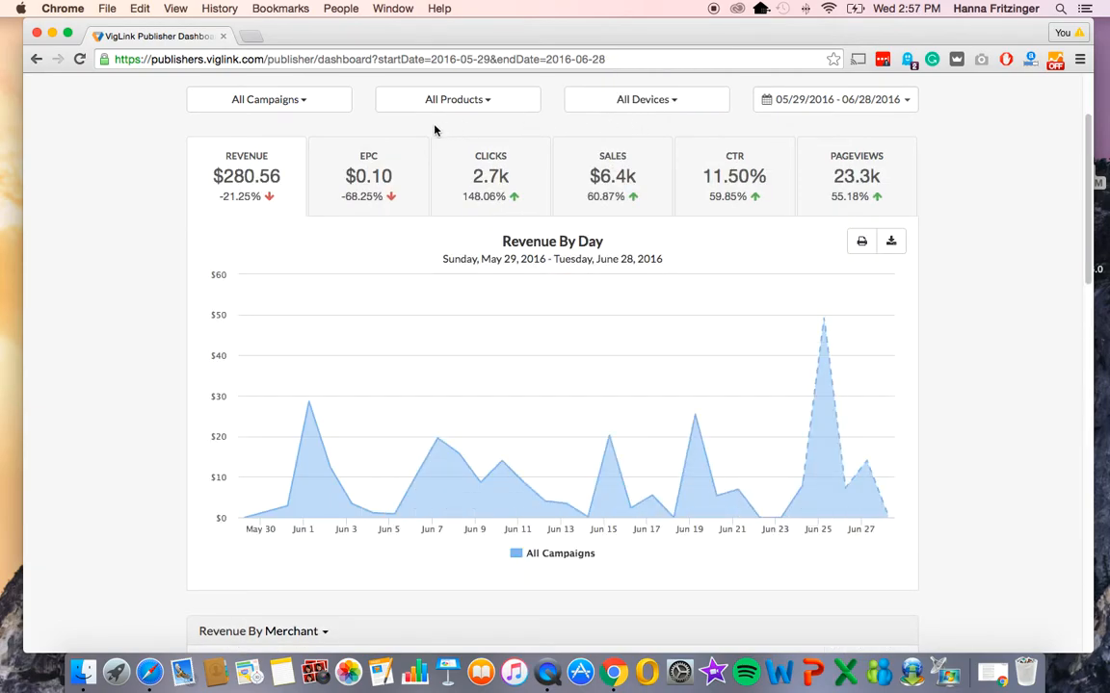
{"action": "scroll", "scroll_direction": "down", "scroll_amount": 3}
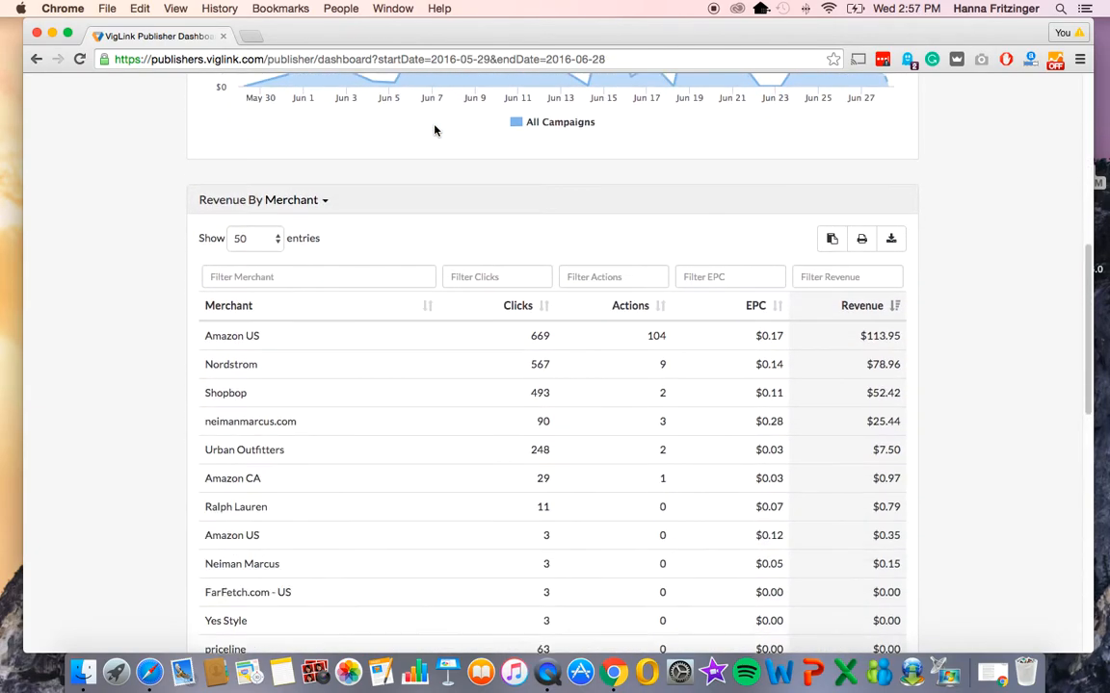
Step: Sort the Revenue by Merchant table by clicks descending, after briefly sorting by merchant name
{"action": "scroll", "scroll_direction": "down", "scroll_amount": 3}
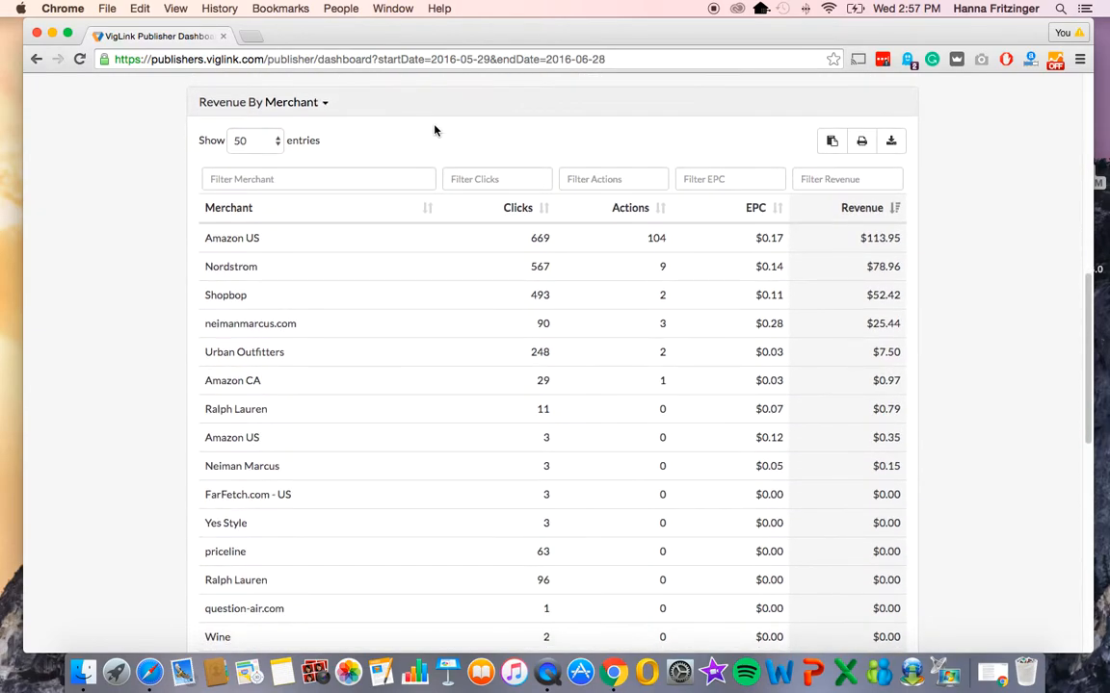
{"action": "mouse_move", "coordinate": [221, 115]}
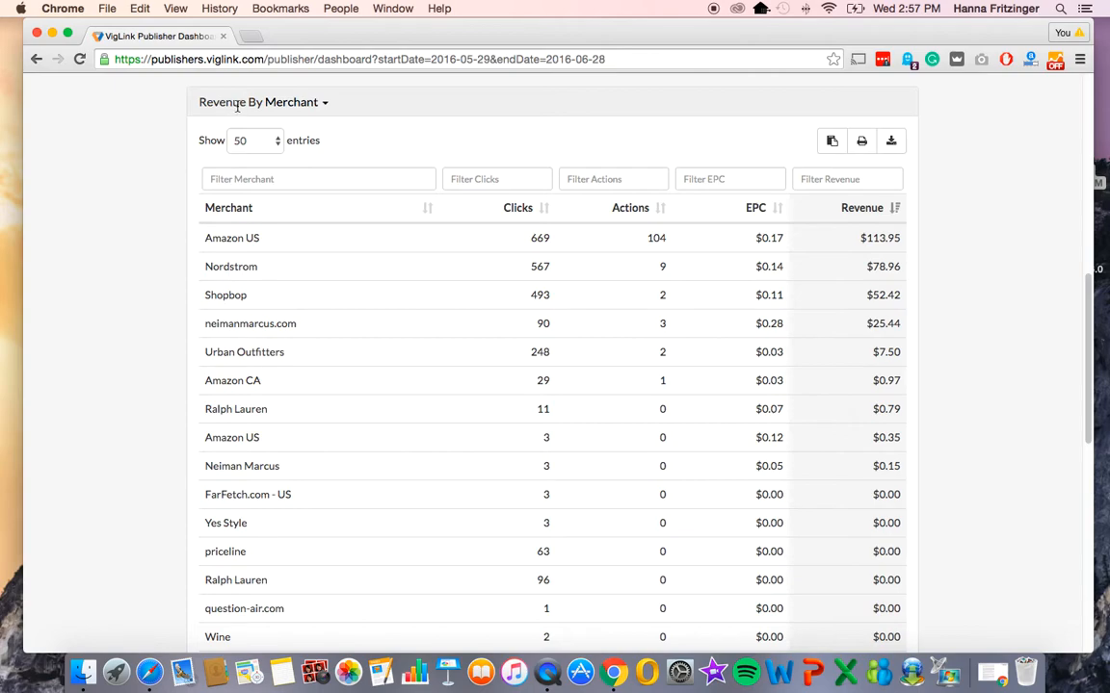
{"action": "mouse_move", "coordinate": [259, 118]}
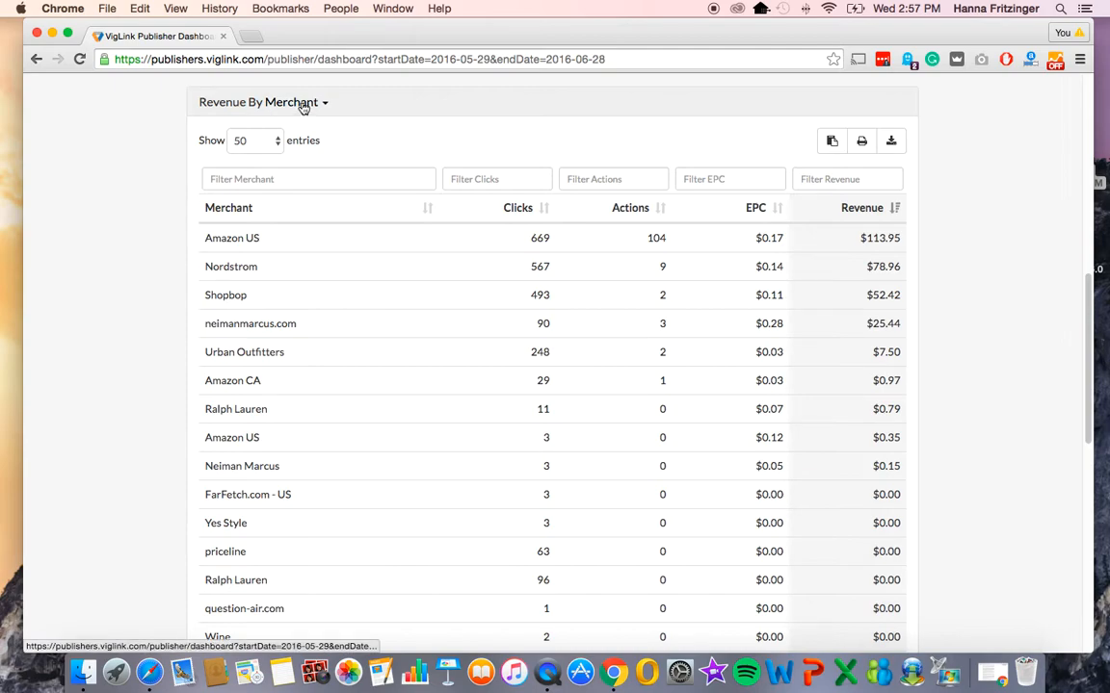
{"action": "left_click", "coordinate": [263, 101]}
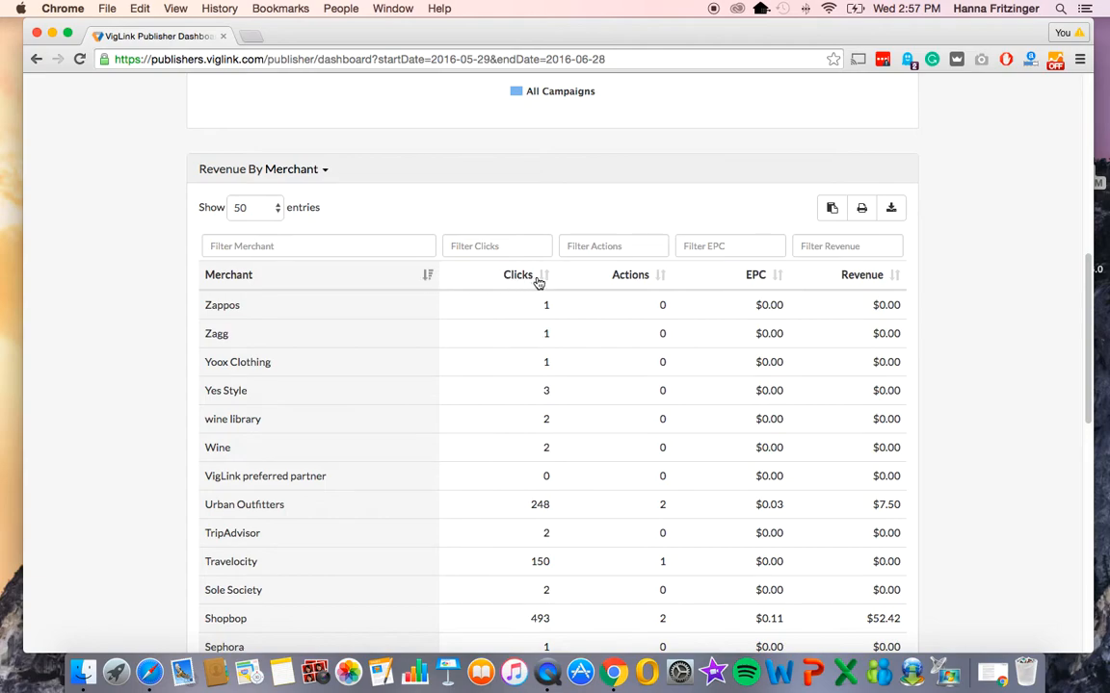
{"action": "left_click", "coordinate": [517, 274]}
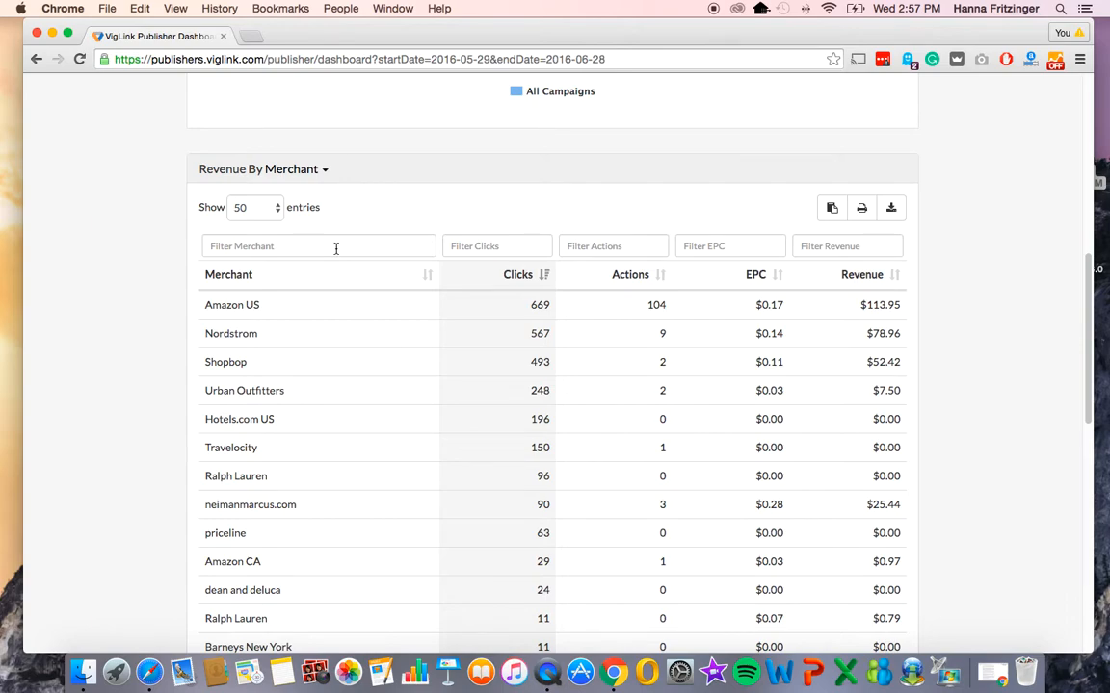
{"action": "left_click", "coordinate": [318, 246]}
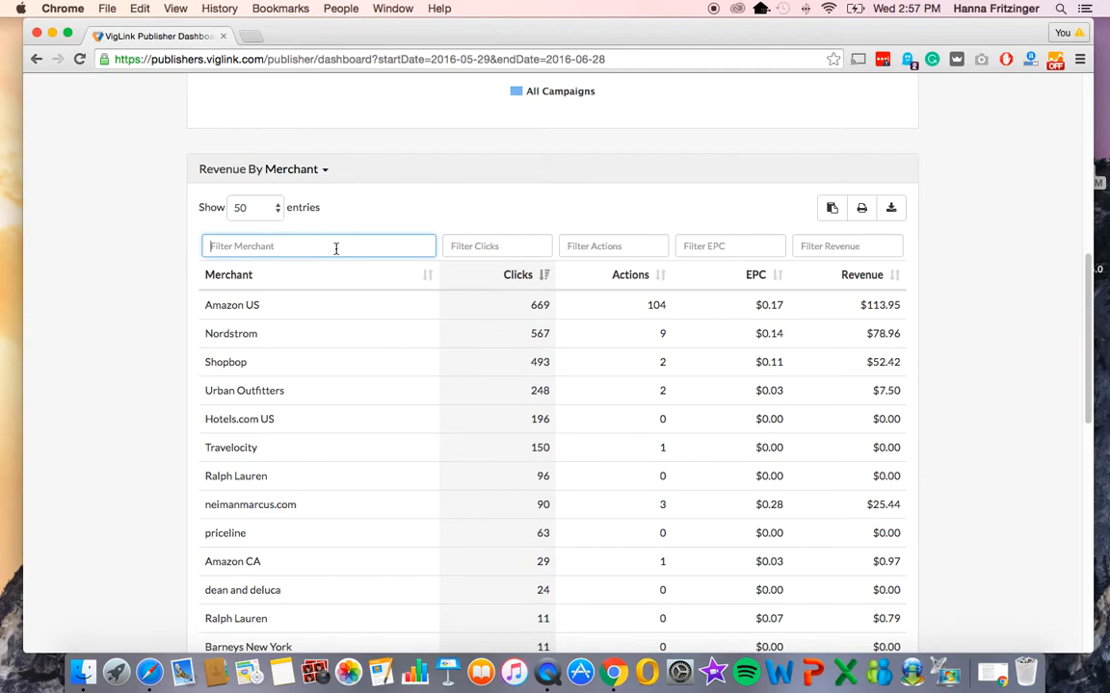
{"action": "type", "text": "shopbop || nordstro"}
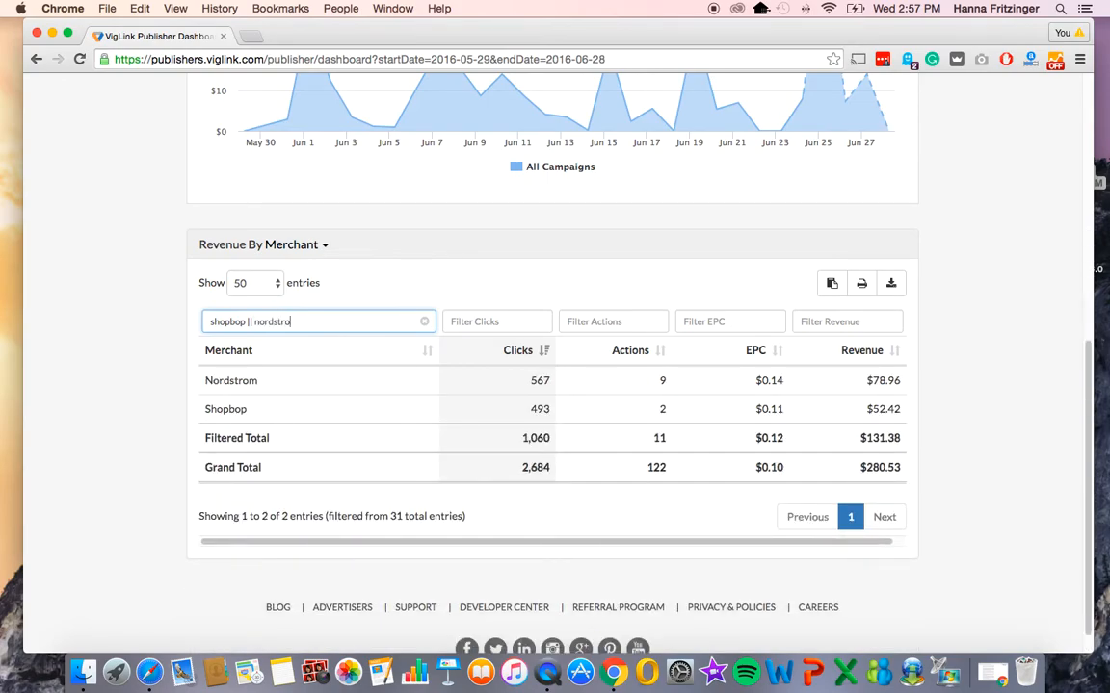
{"action": "type", "text": "m"}
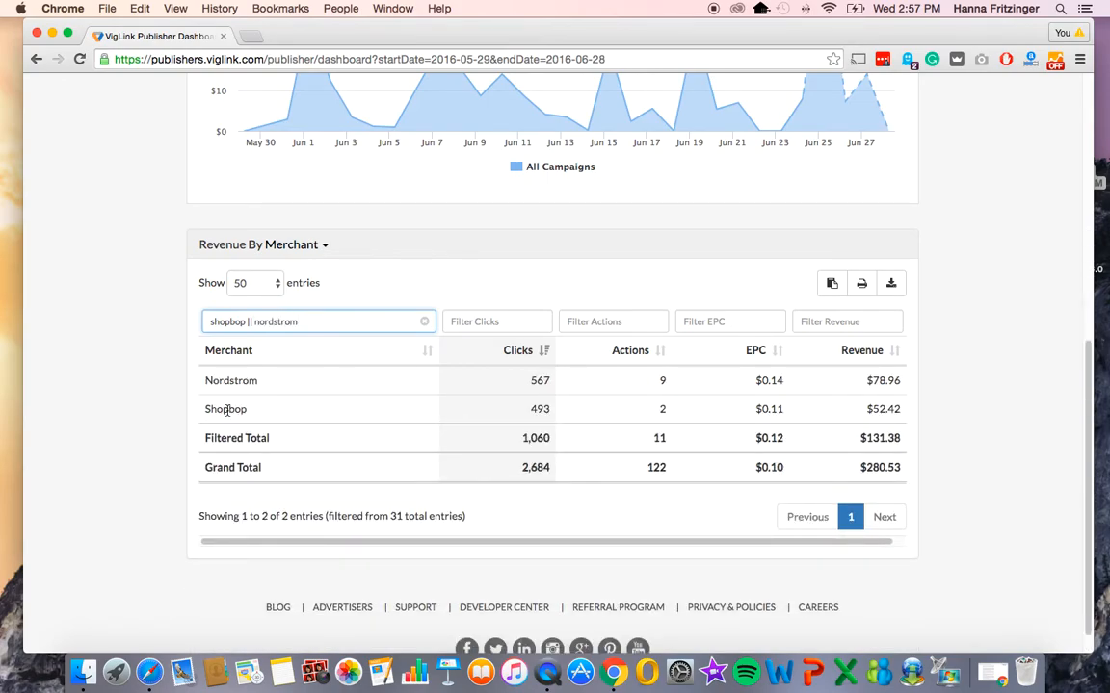
{"action": "left_click", "coordinate": [424, 322]}
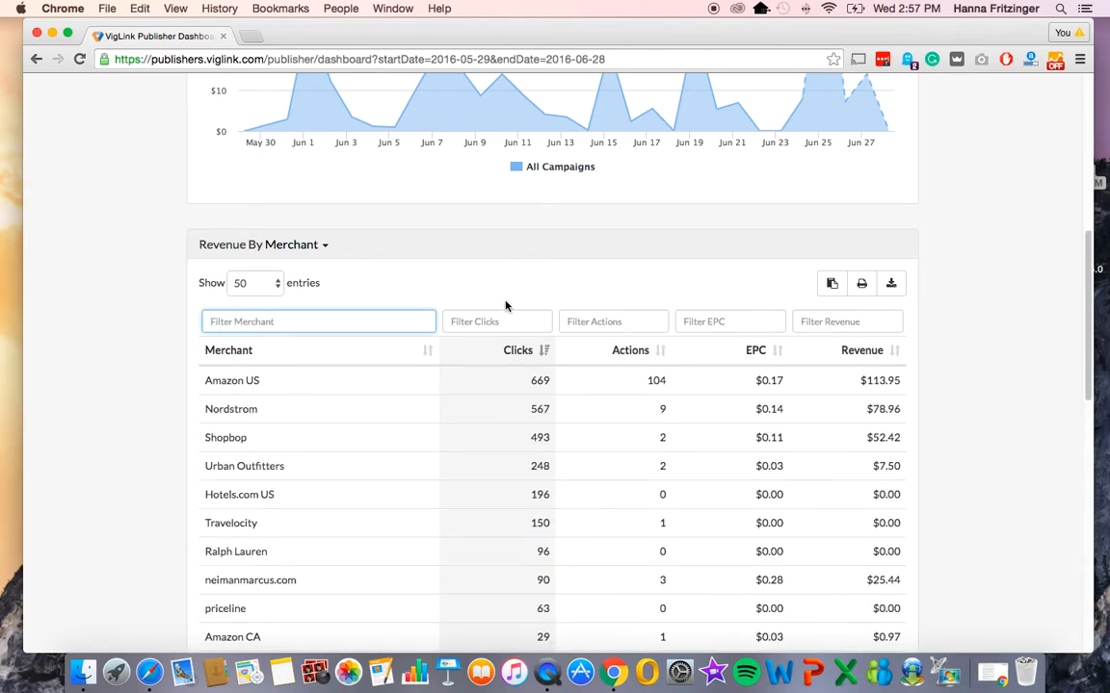
Step: Enter '>30 && <200' in the Filter Clicks box, leaving five merchants
{"action": "left_click", "coordinate": [497, 321]}
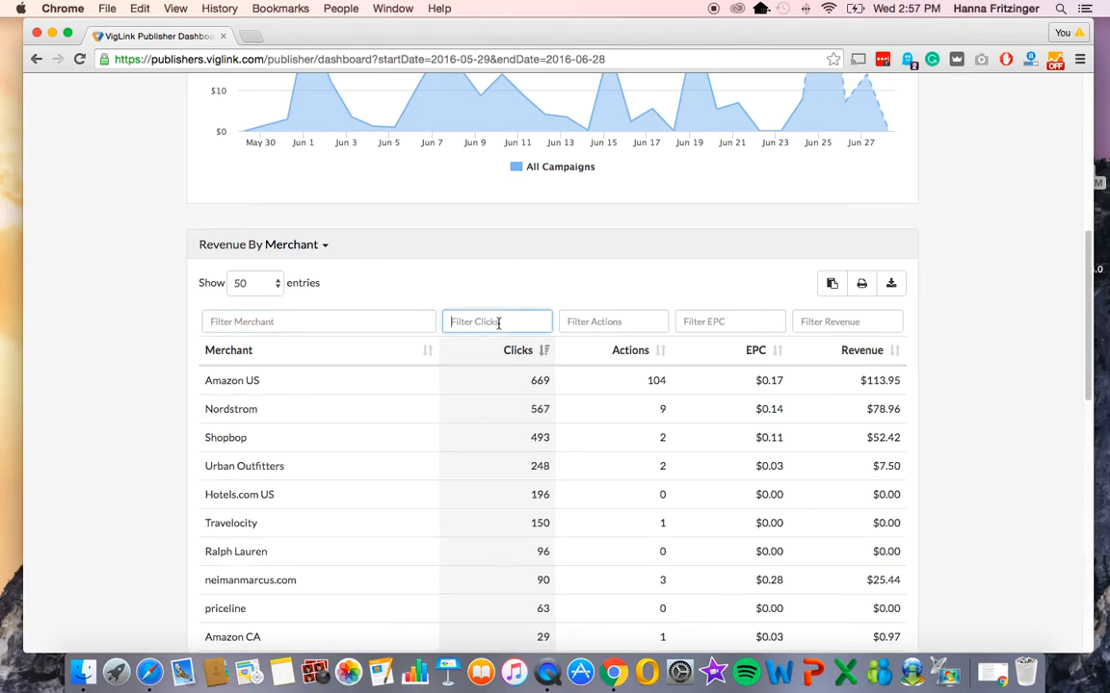
{"action": "left_click", "coordinate": [496, 320]}
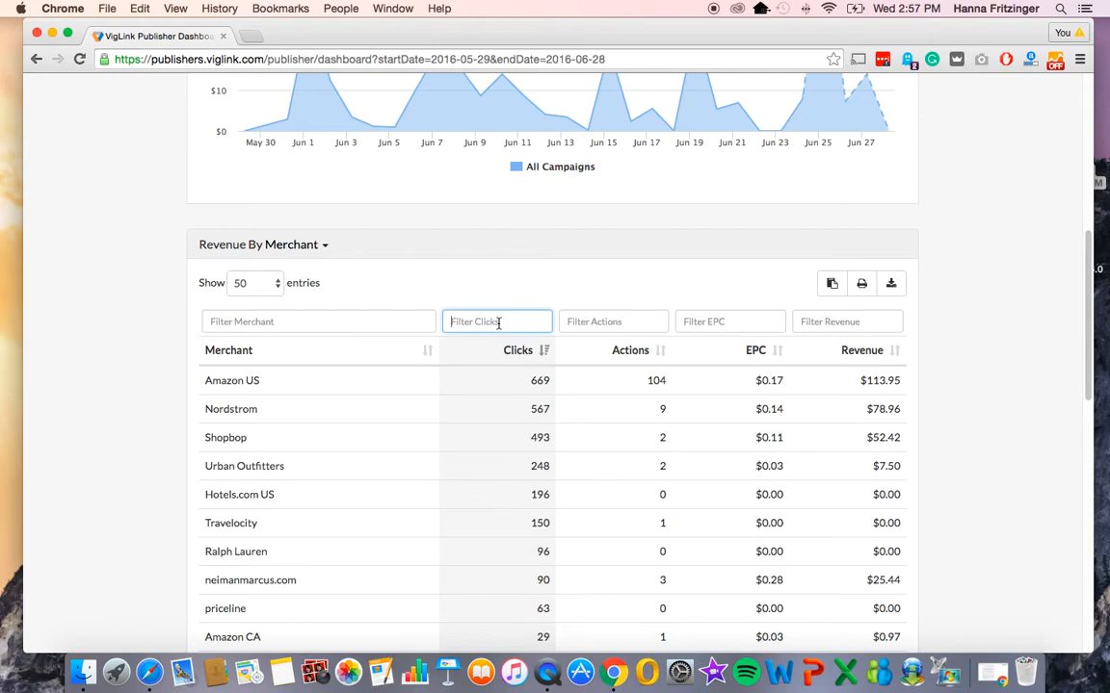
{"action": "type", "text": ">"}
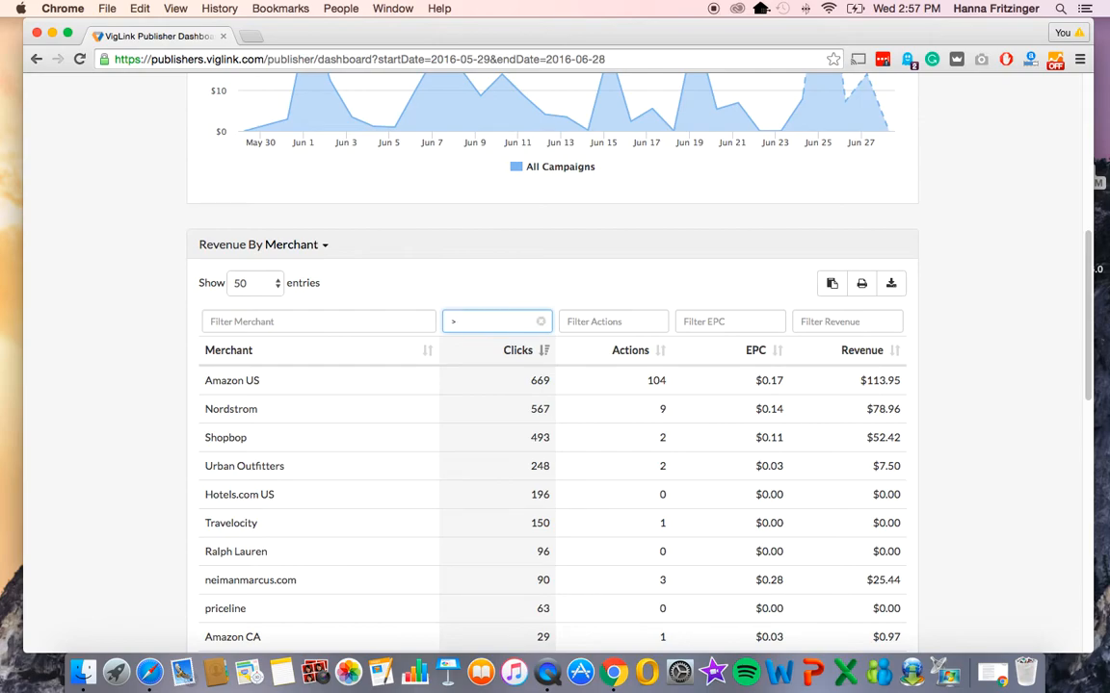
{"action": "type", "text": "30 && <200"}
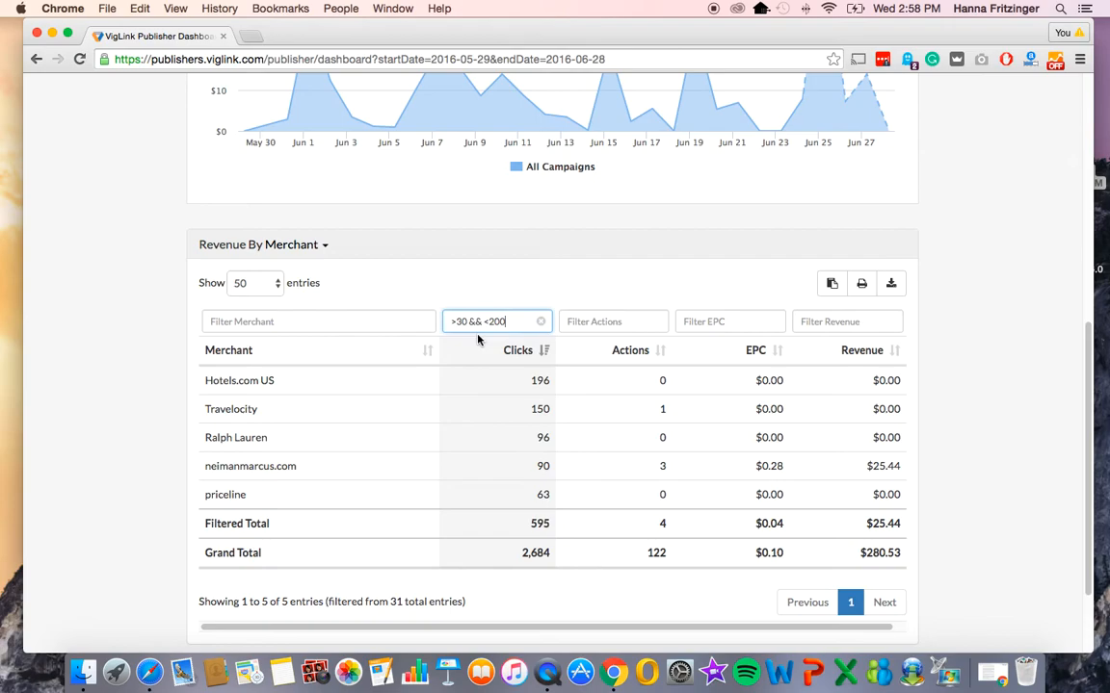
{"action": "mouse_move", "coordinate": [498, 331]}
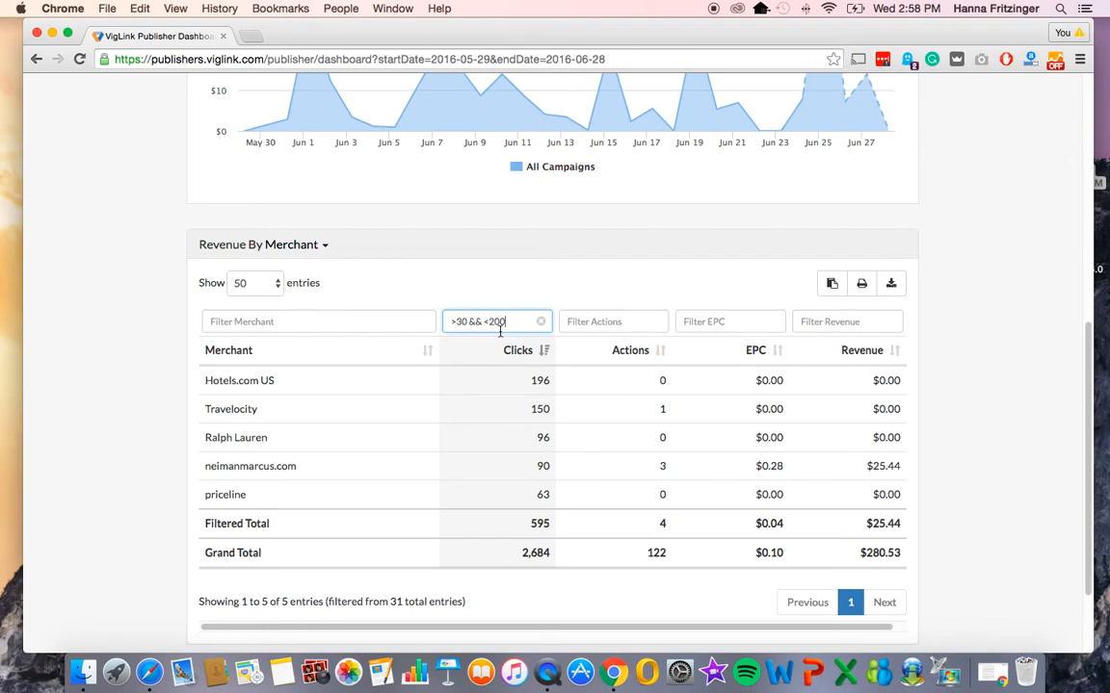
{"action": "mouse_move", "coordinate": [716, 301]}
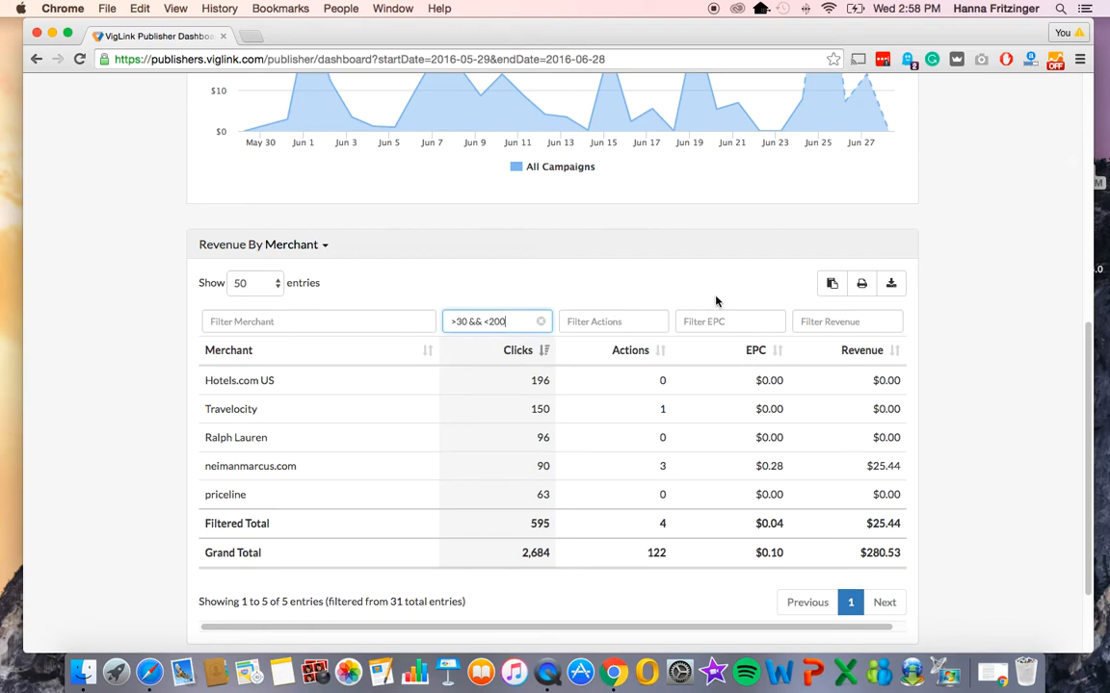